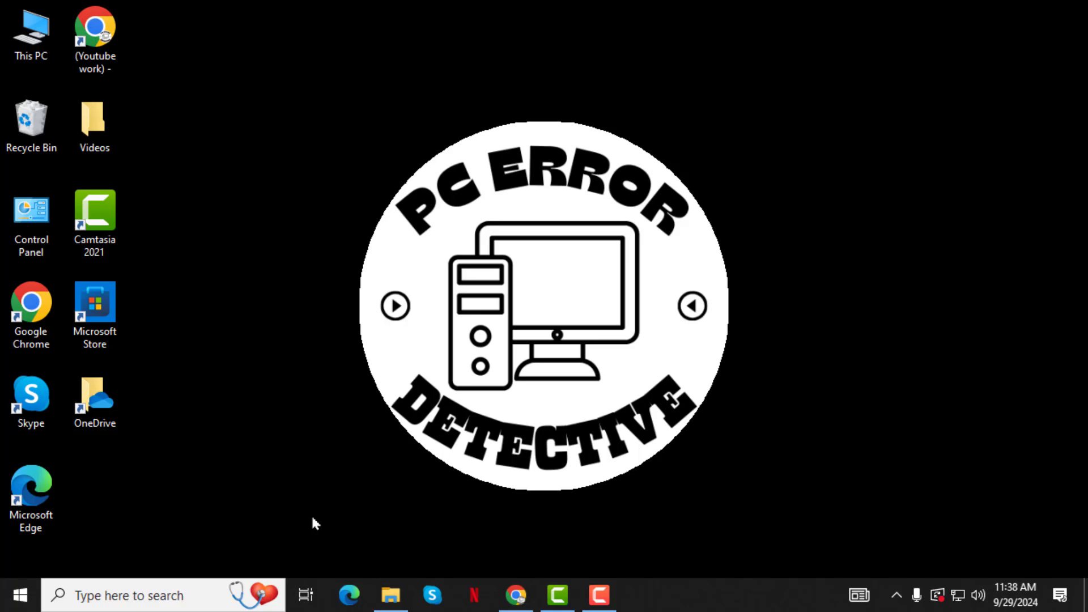
{"action": "mouse_move", "coordinate": [303, 529]}
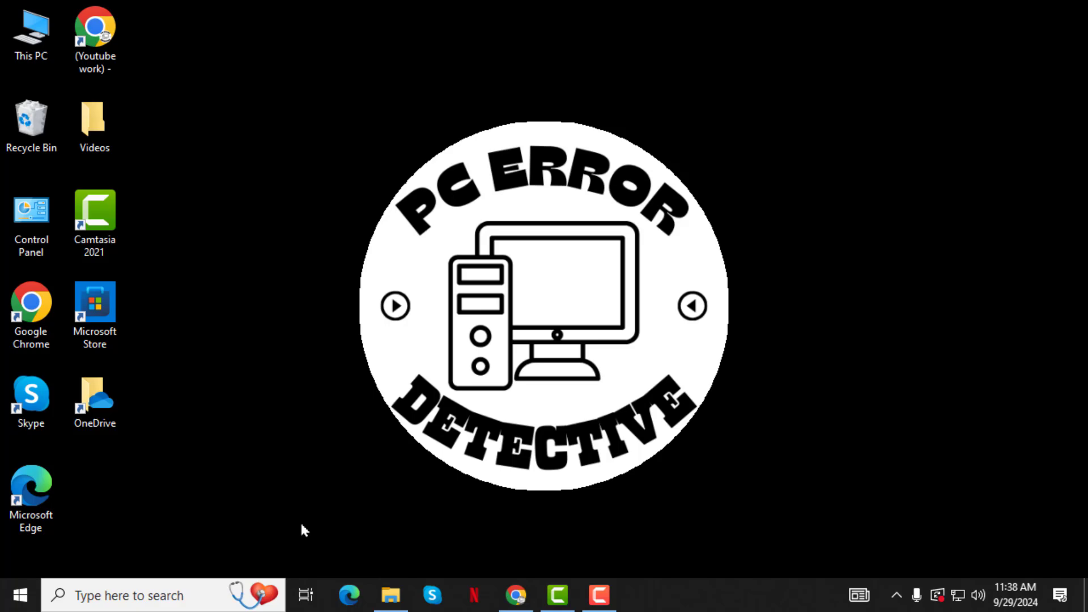
{"action": "mouse_move", "coordinate": [139, 579]}
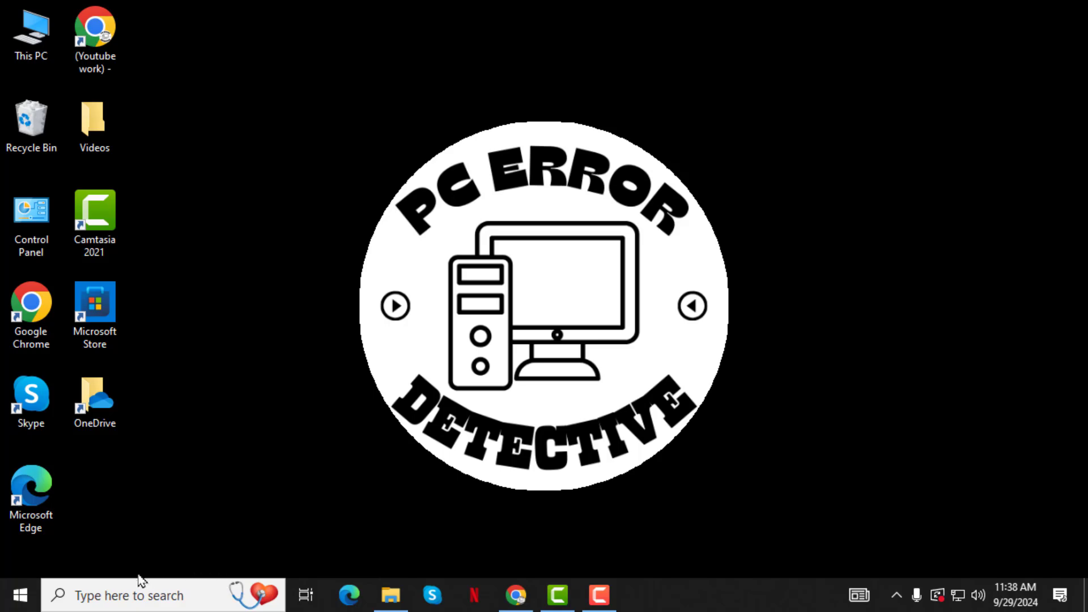
- Search Windows for 'reg' and launch Registry Editor
{"action": "left_click", "coordinate": [129, 595]}
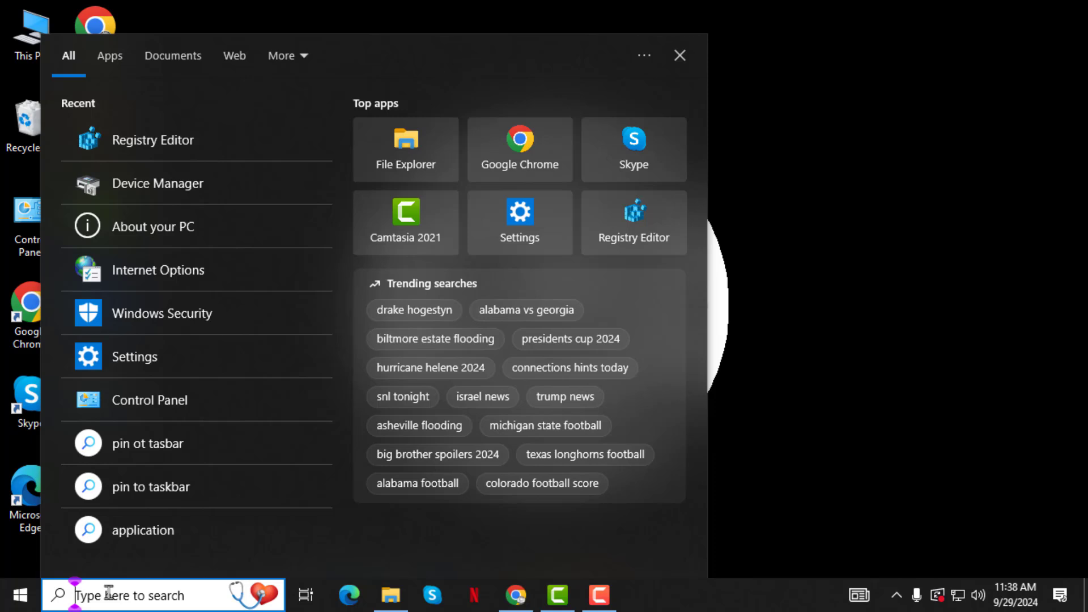
{"action": "type", "text": "reg"}
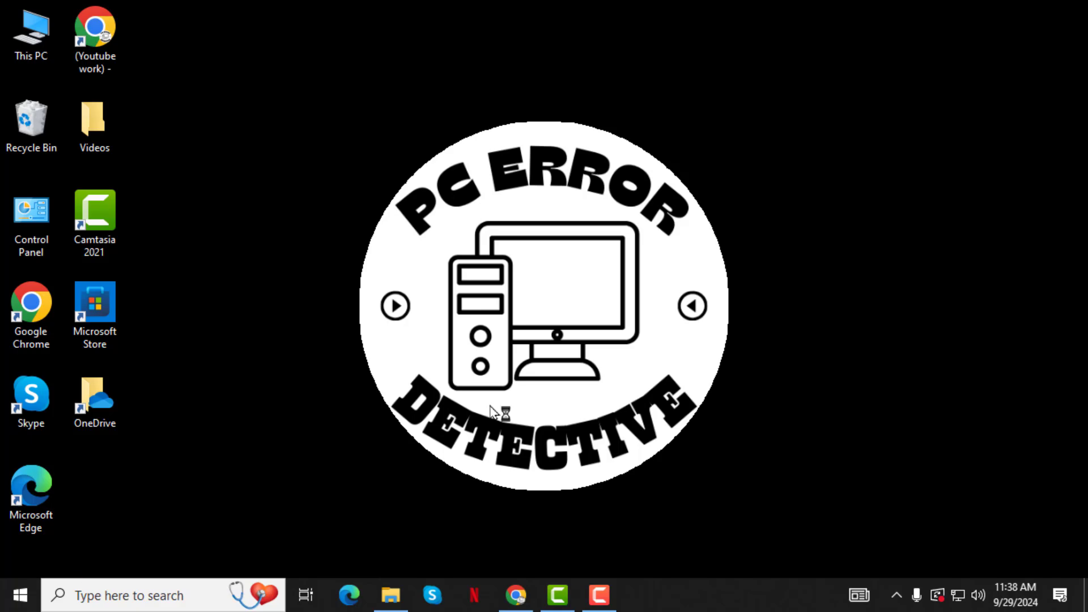
{"action": "left_click", "coordinate": [639, 594]}
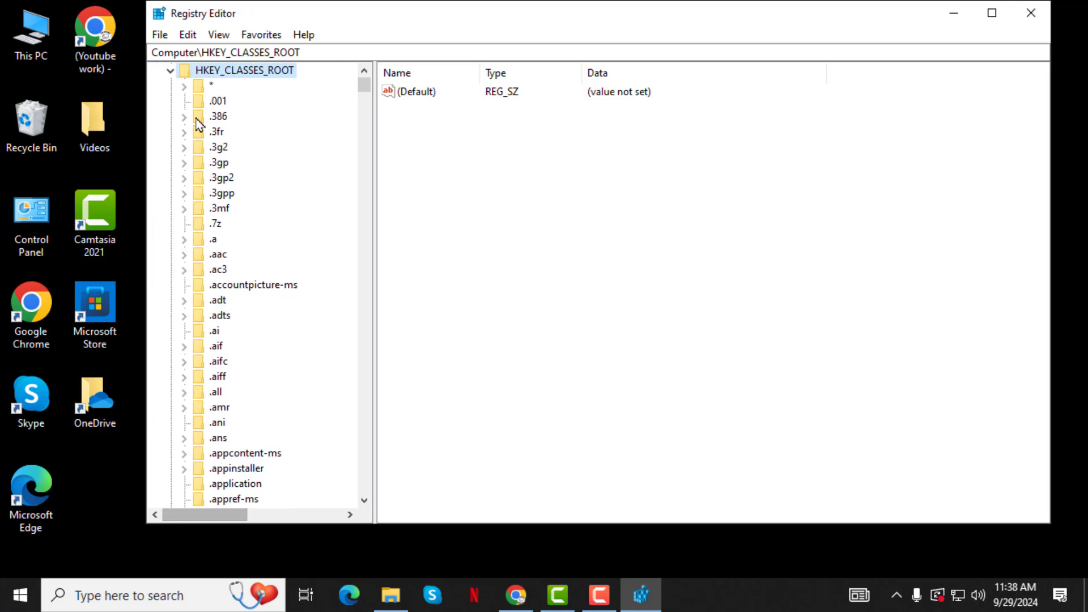
- Collapse and re-expand HKEY_CLASSES_ROOT, then scroll down toward Msi.Package
{"action": "left_click", "coordinate": [169, 70]}
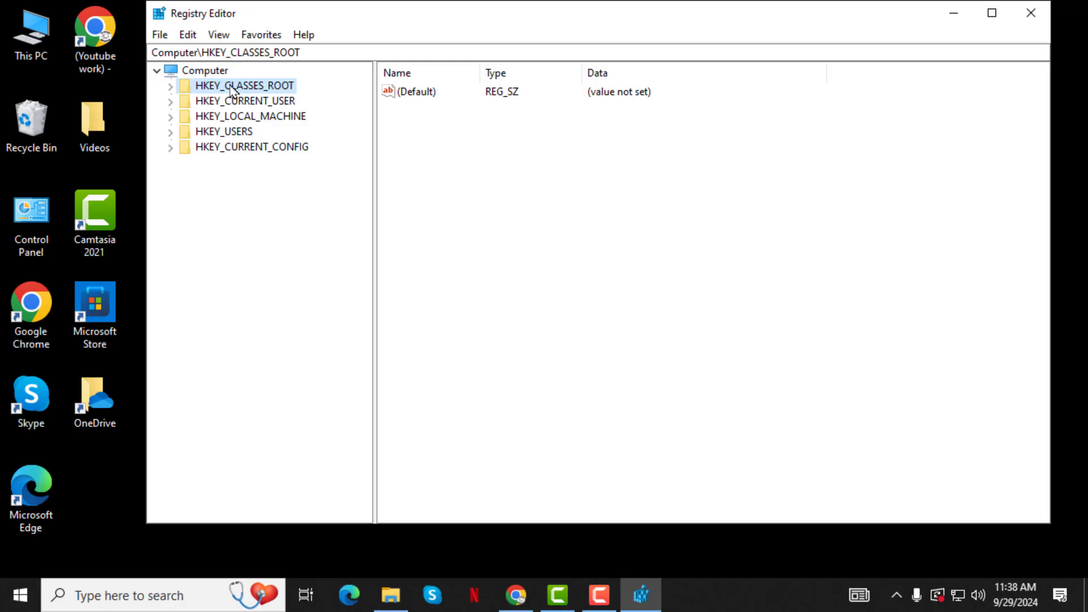
{"action": "left_click", "coordinate": [170, 85]}
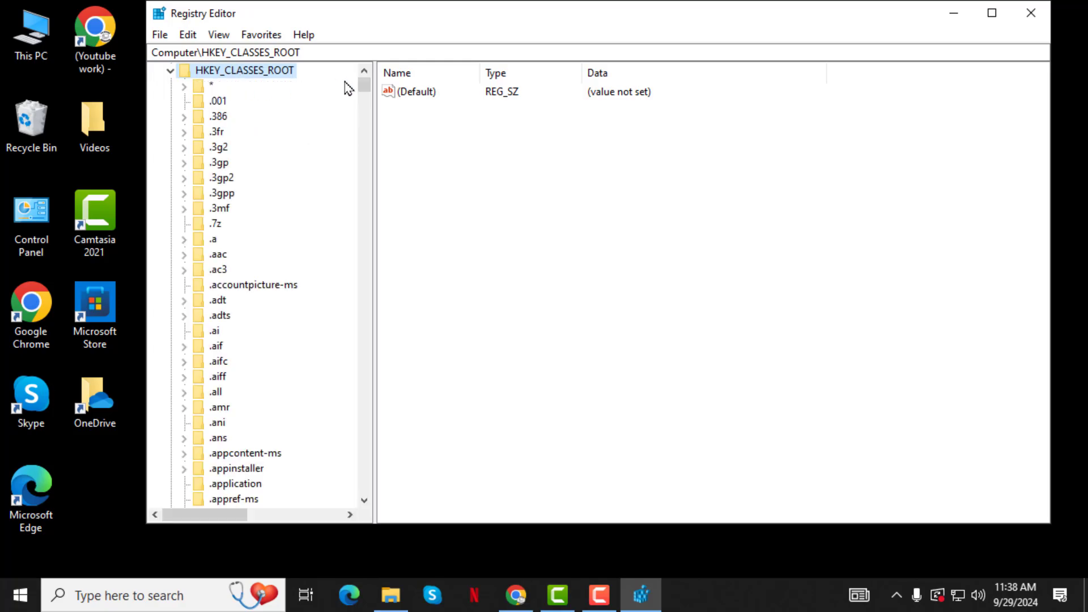
{"action": "scroll", "scroll_direction": "down", "scroll_amount": 3}
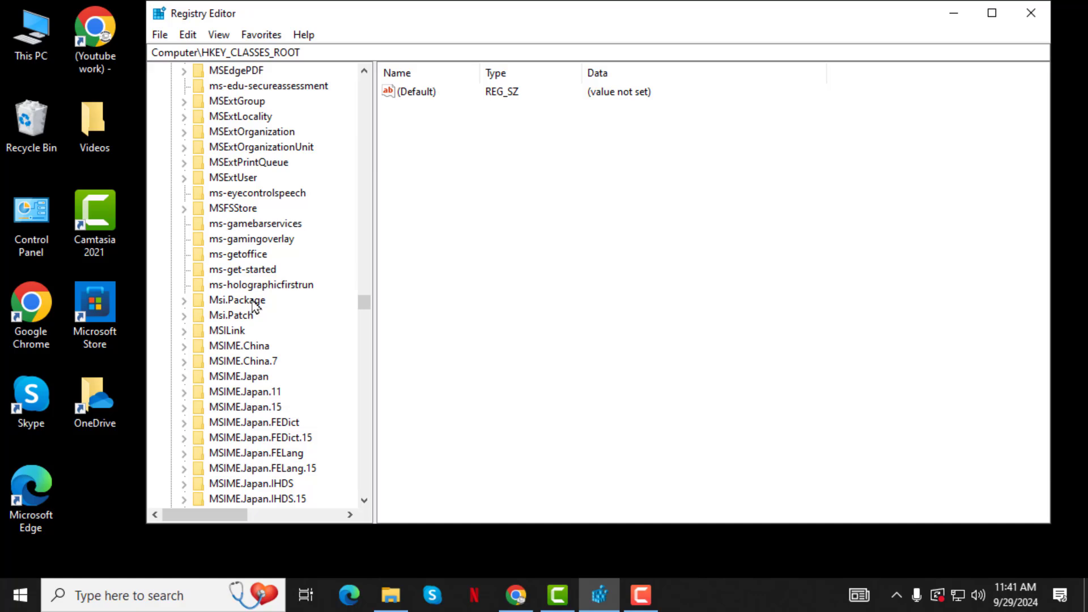
- Expand Msi.Package and open its shell key
{"action": "left_click", "coordinate": [236, 299]}
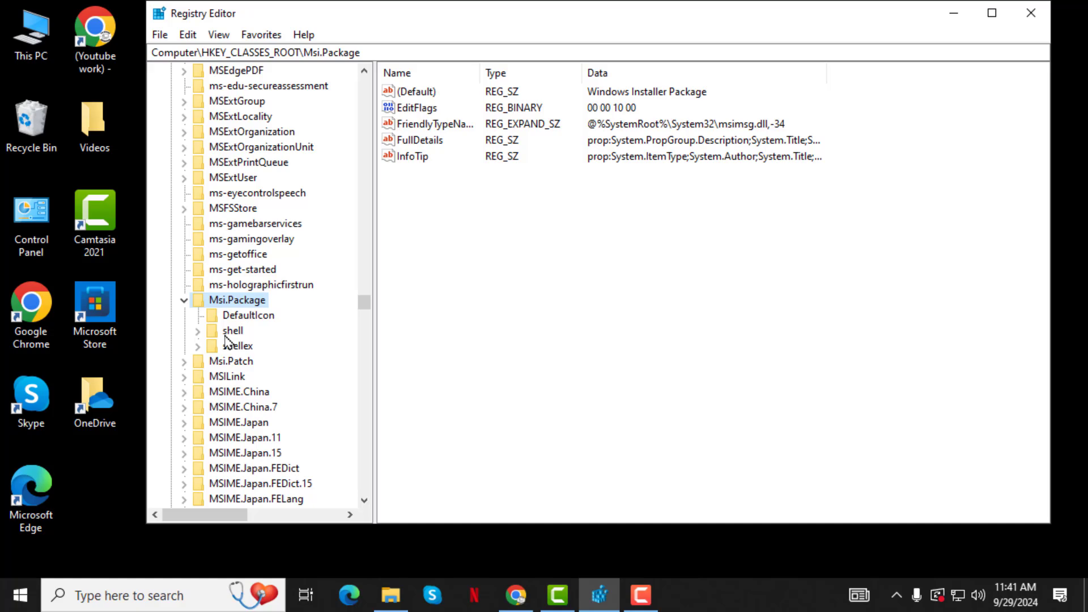
{"action": "mouse_move", "coordinate": [235, 337]}
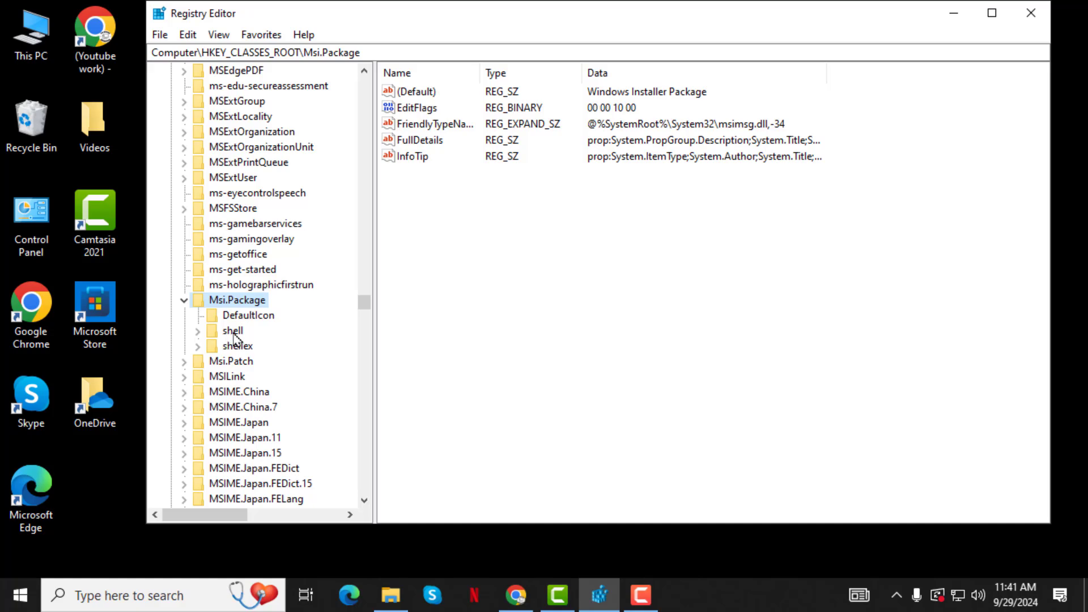
{"action": "left_click", "coordinate": [231, 330]}
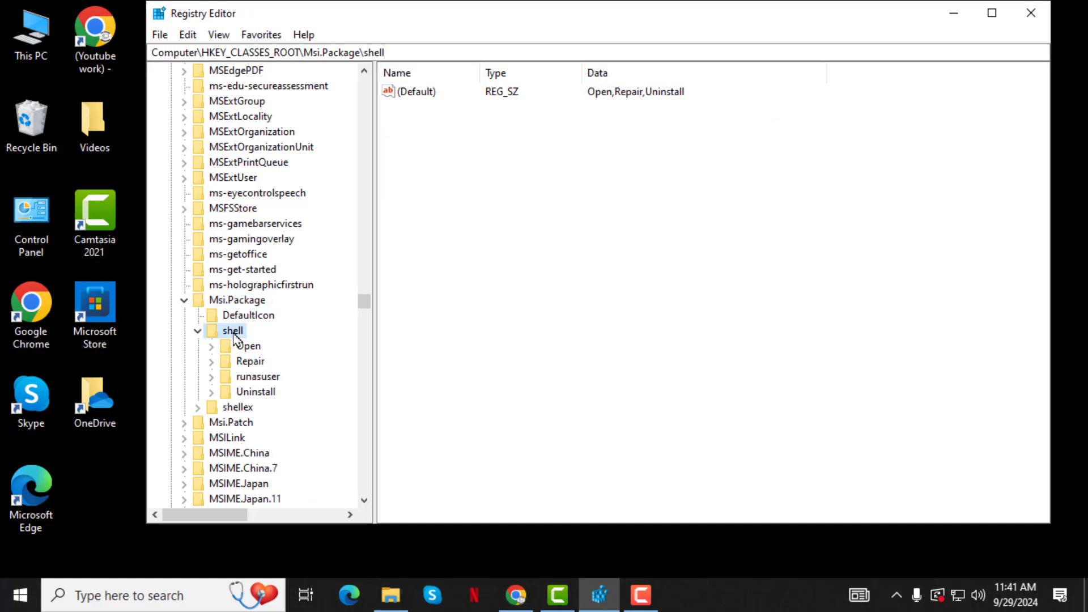
- Create a new key named 'runas' under Msi.Package\shell
{"action": "right_click", "coordinate": [232, 330]}
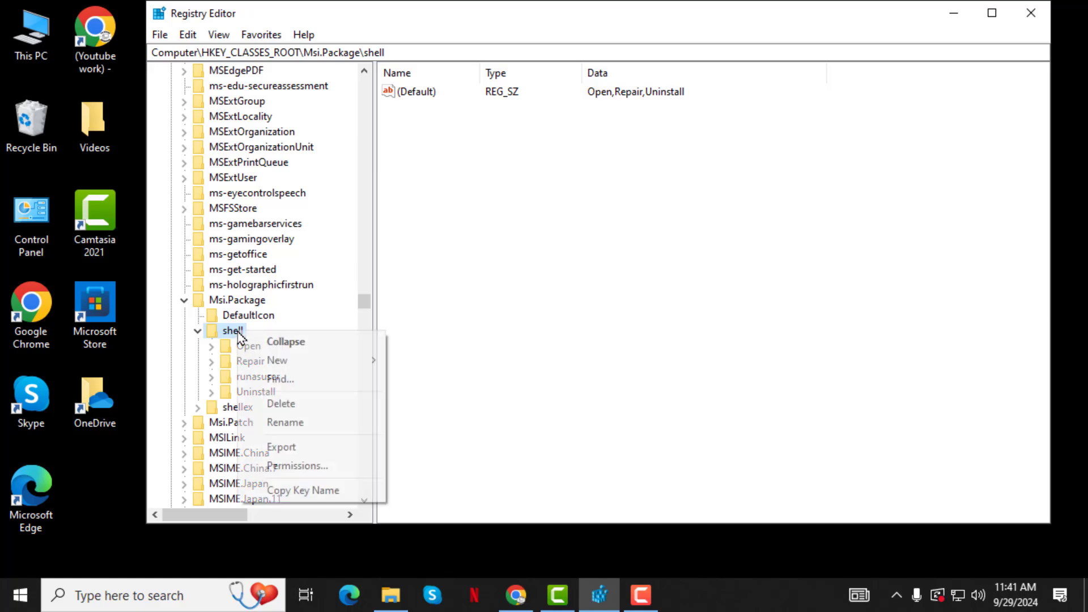
{"action": "mouse_move", "coordinate": [277, 361]}
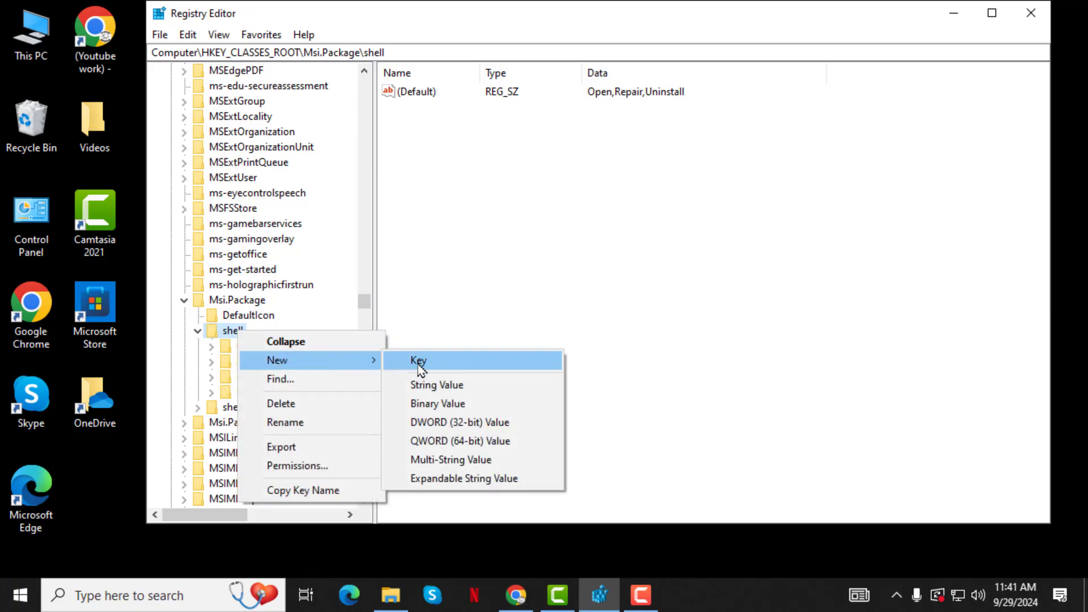
{"action": "left_click", "coordinate": [418, 360]}
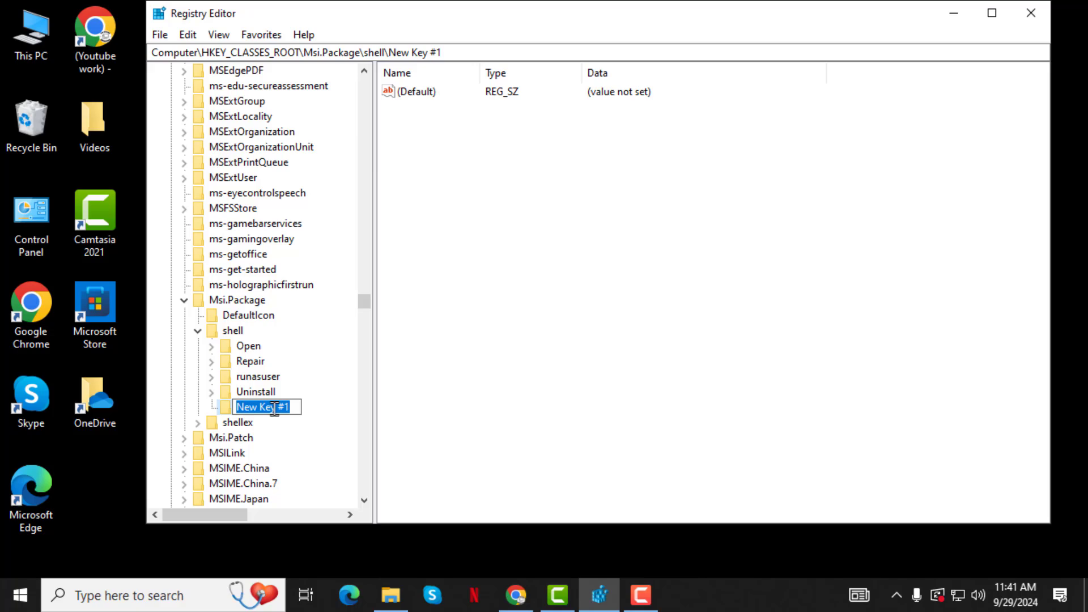
{"action": "type", "text": "runas"}
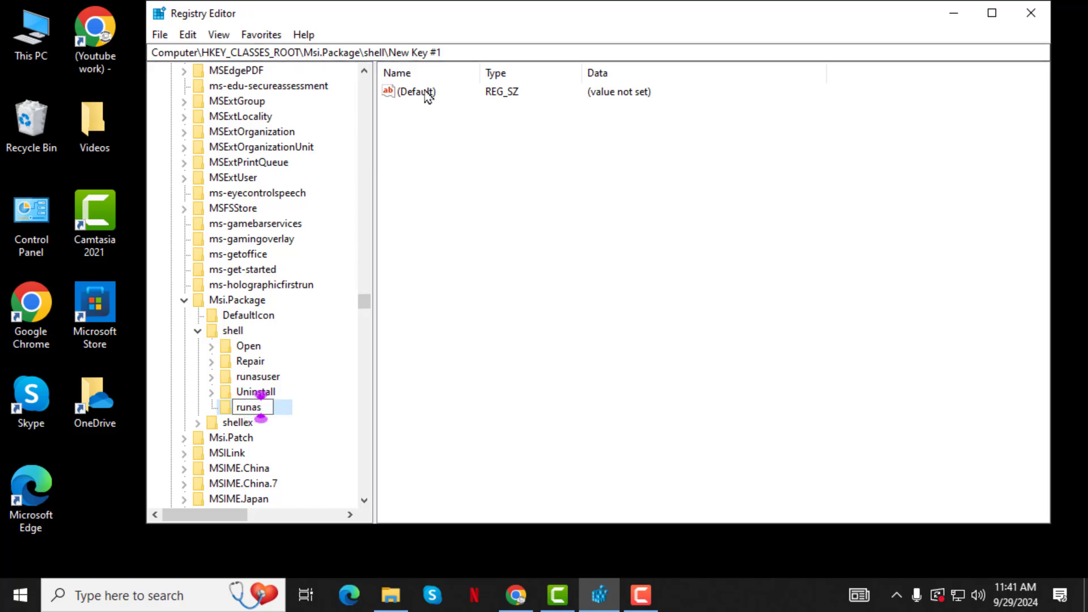
- Give the runas key the default value 'Install as & Administrator,'
{"action": "double_click", "coordinate": [414, 91]}
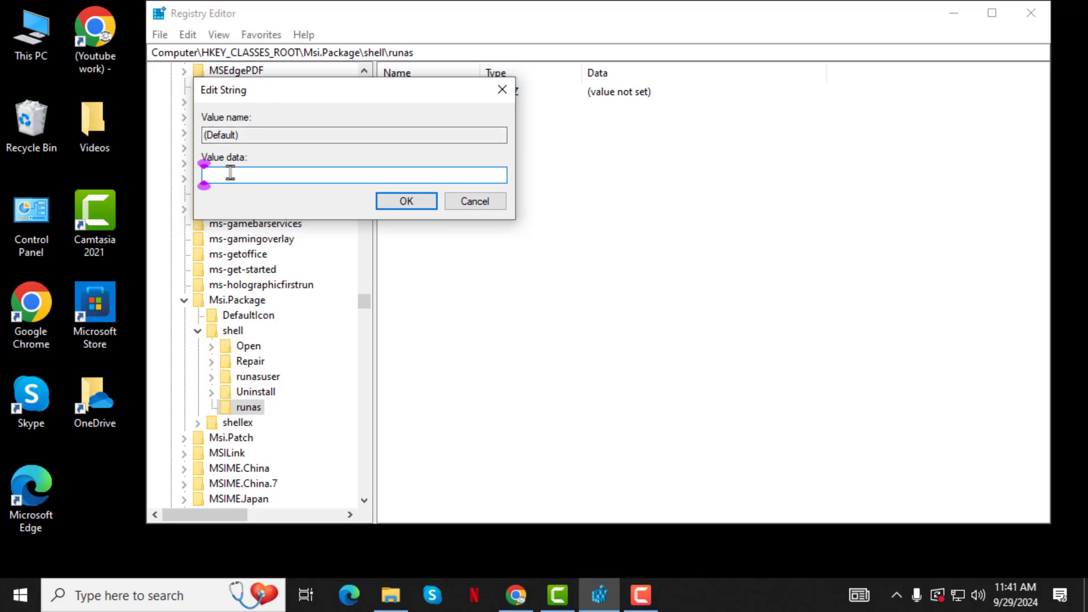
{"action": "type", "text": "\"Install as & Administrator,\""}
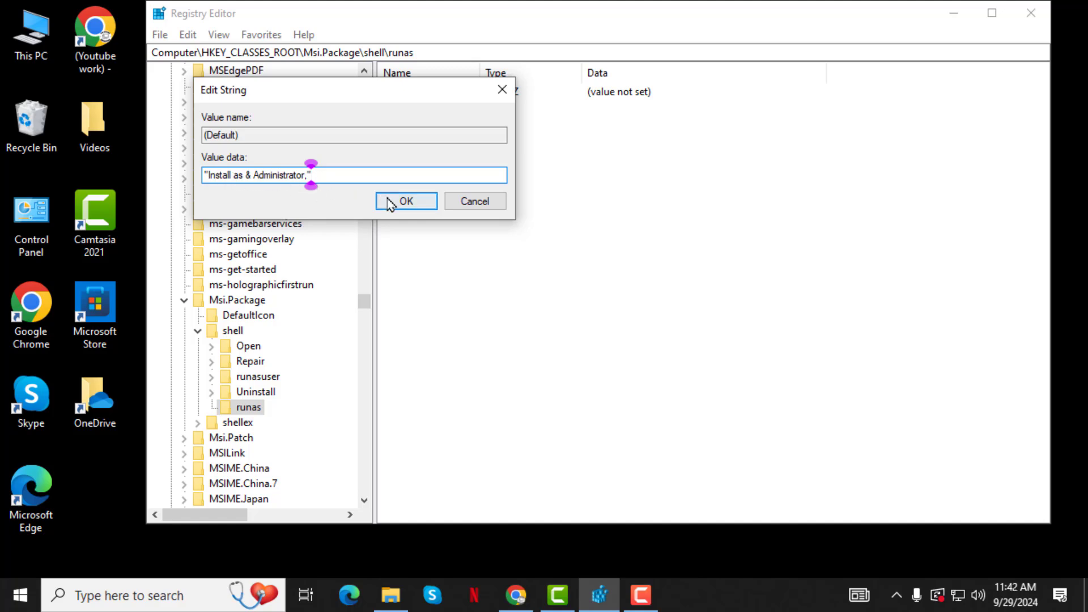
{"action": "left_click", "coordinate": [405, 202]}
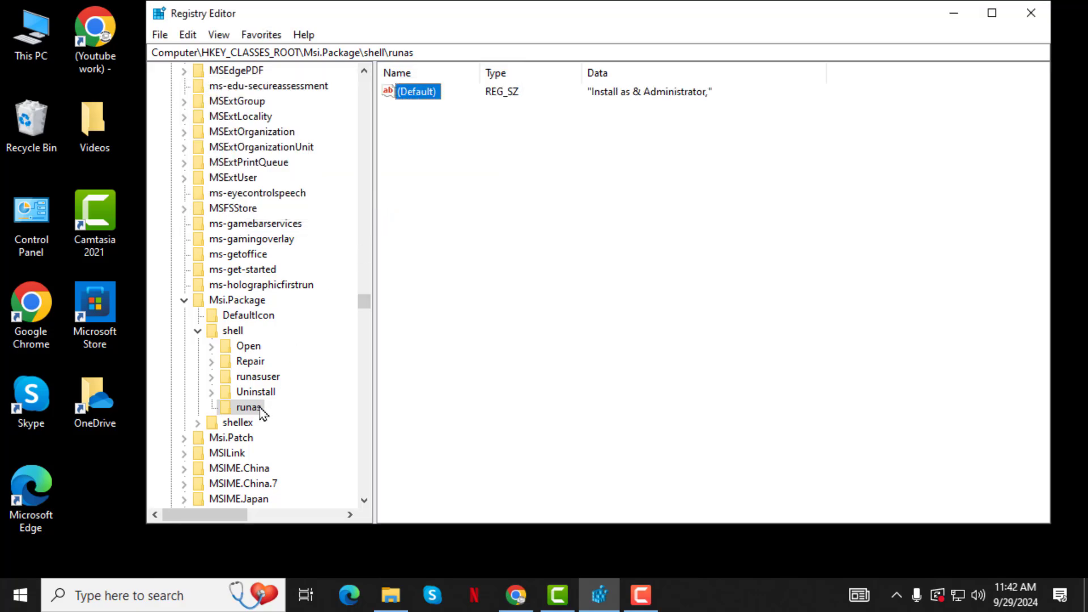
- Add a new subkey under runas via its New menu
{"action": "right_click", "coordinate": [248, 407]}
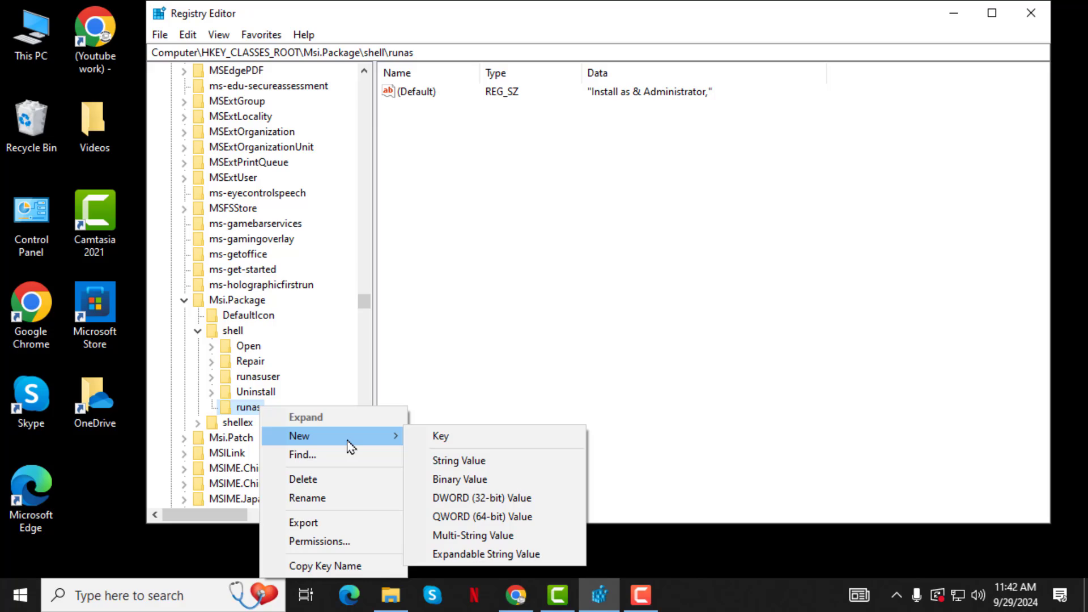
{"action": "left_click", "coordinate": [439, 435]}
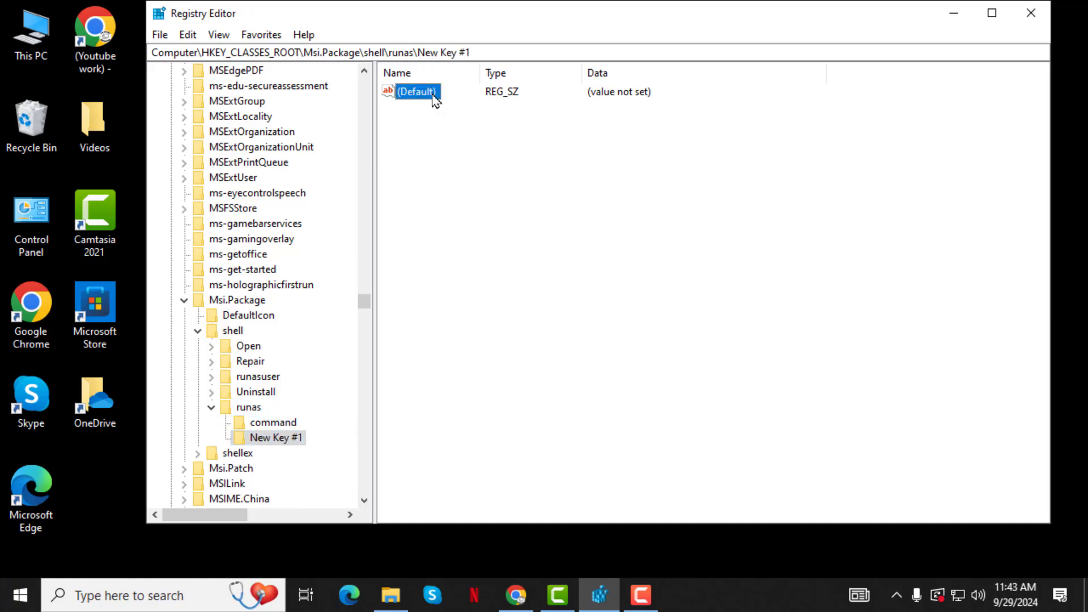
- Set New Key #1's default value to msiexec /i "%1"
{"action": "double_click", "coordinate": [415, 91]}
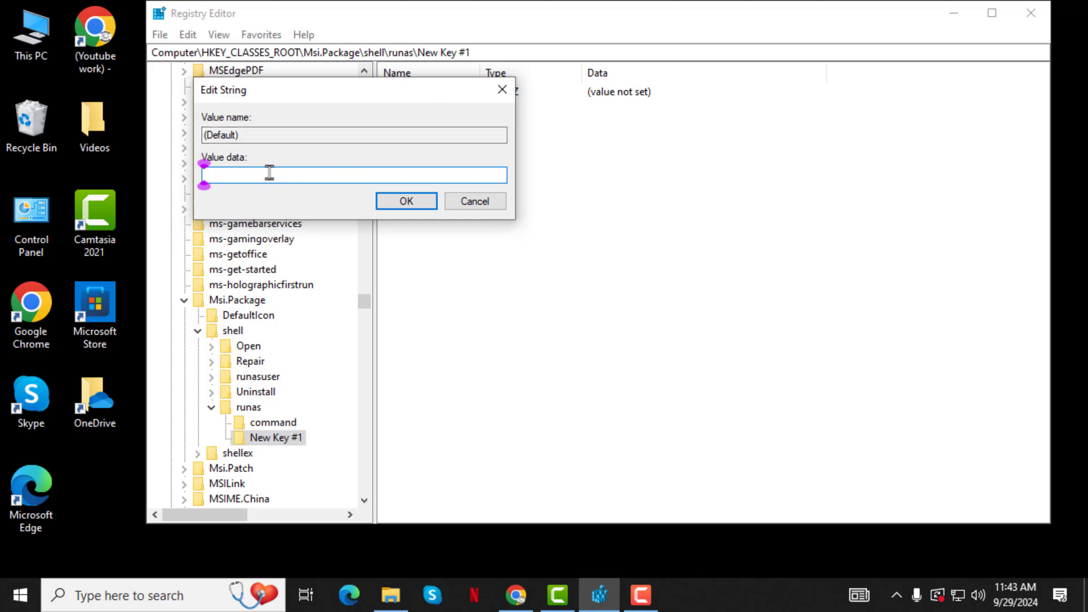
{"action": "type", "text": "msiexec /i \"%1\""}
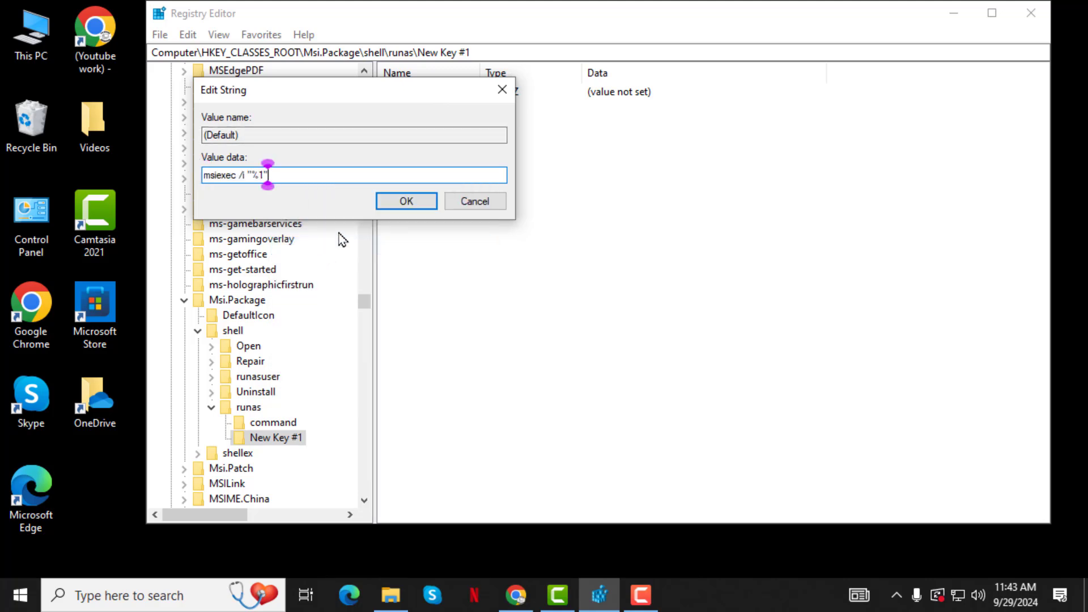
{"action": "left_click", "coordinate": [405, 201]}
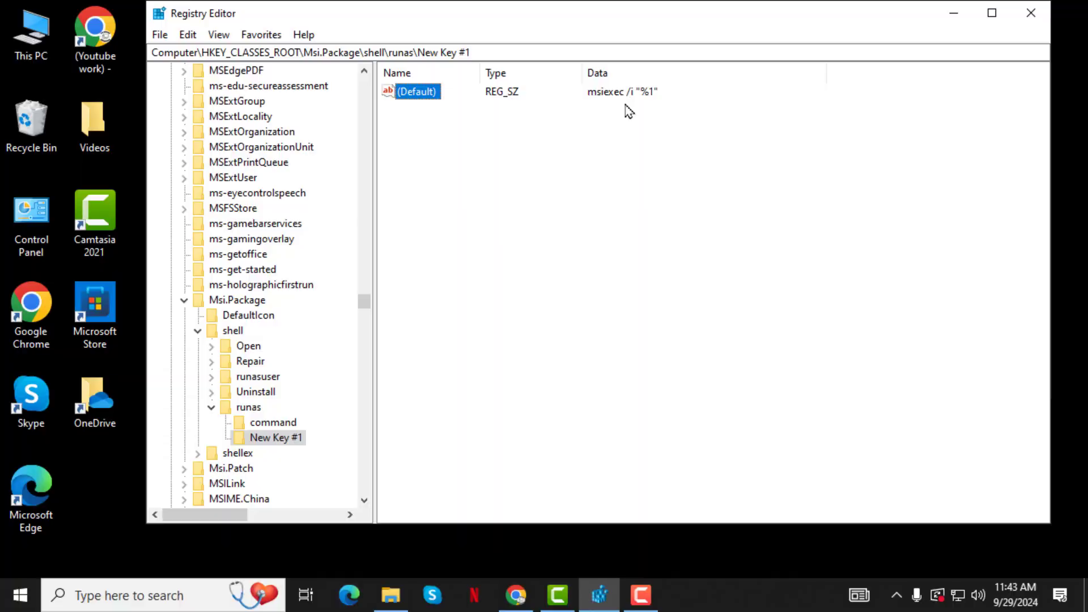